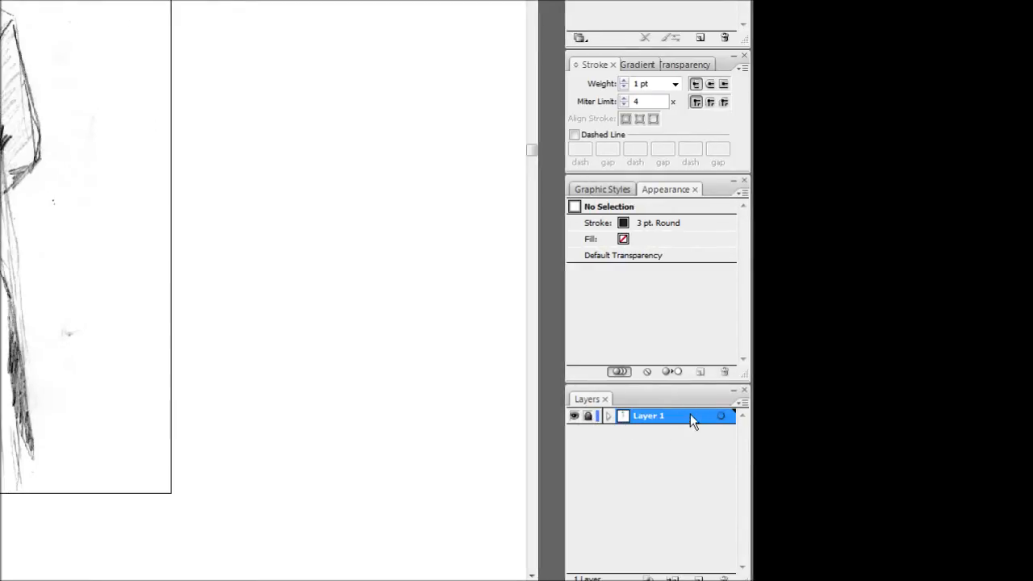
# Dim the placed skeleton sketch in its layer options and draw test strokes left of the skull.
pyautogui.doubleClick(649, 415)
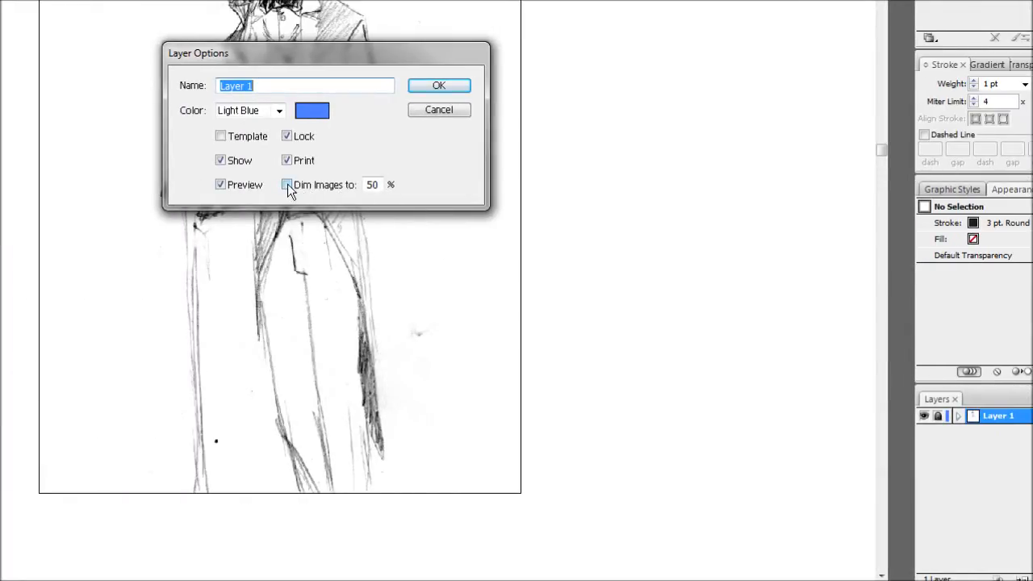
pyautogui.click(438, 85)
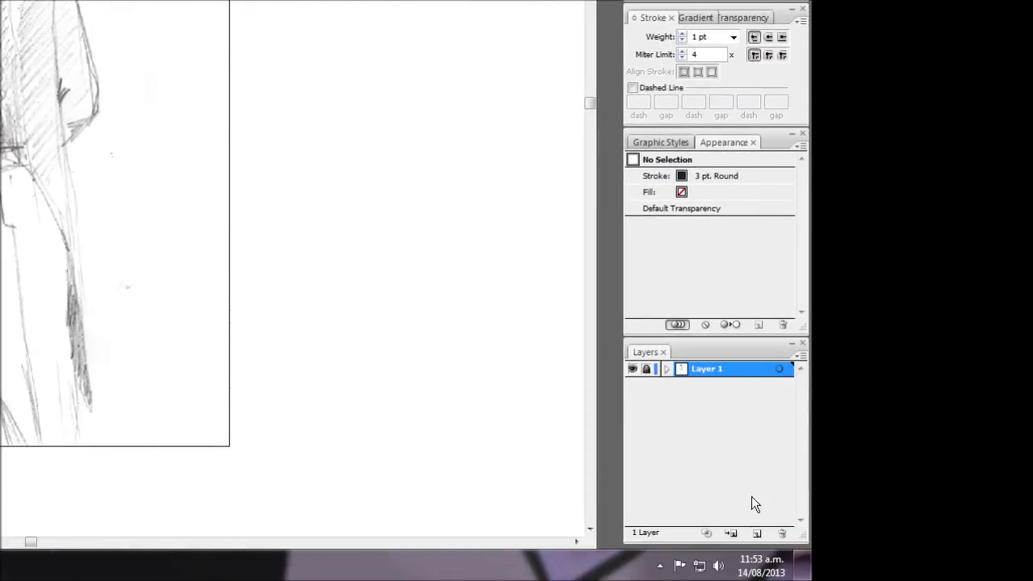
pyautogui.click(730, 532)
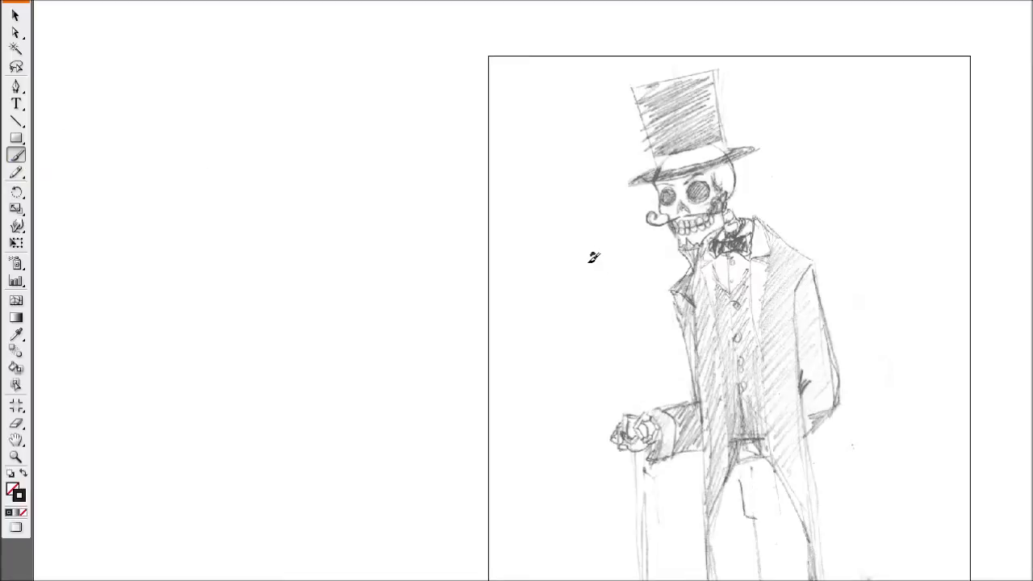
pyautogui.moveTo(597, 249); pyautogui.dragTo(590, 311)
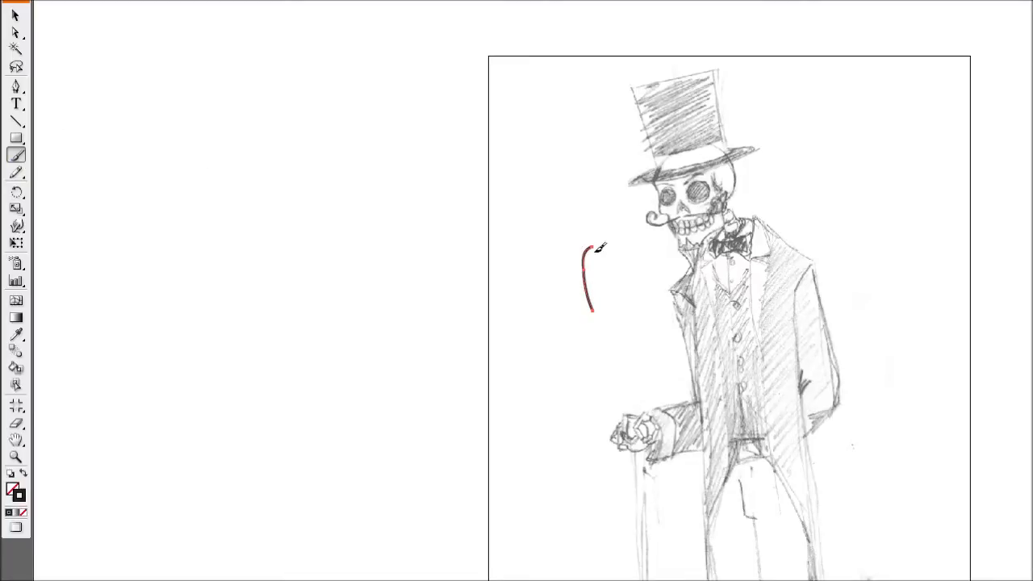
pyautogui.moveTo(597, 246); pyautogui.dragTo(577, 278)
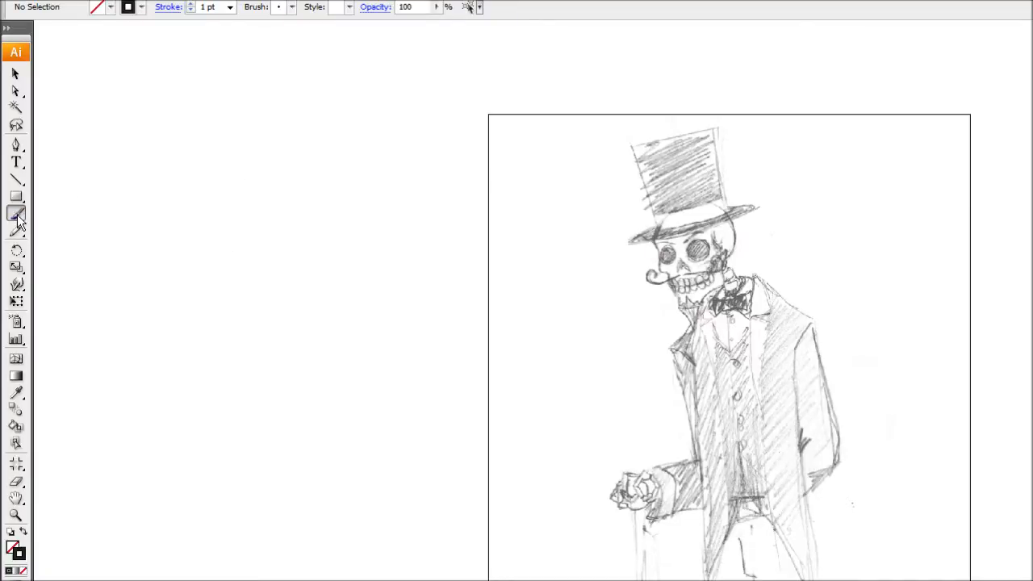
# Uncheck Edit Selected Paths in Paintbrush Tool Preferences, leaving fidelity 4 px and smoothness 0%.
pyautogui.doubleClick(13, 217)
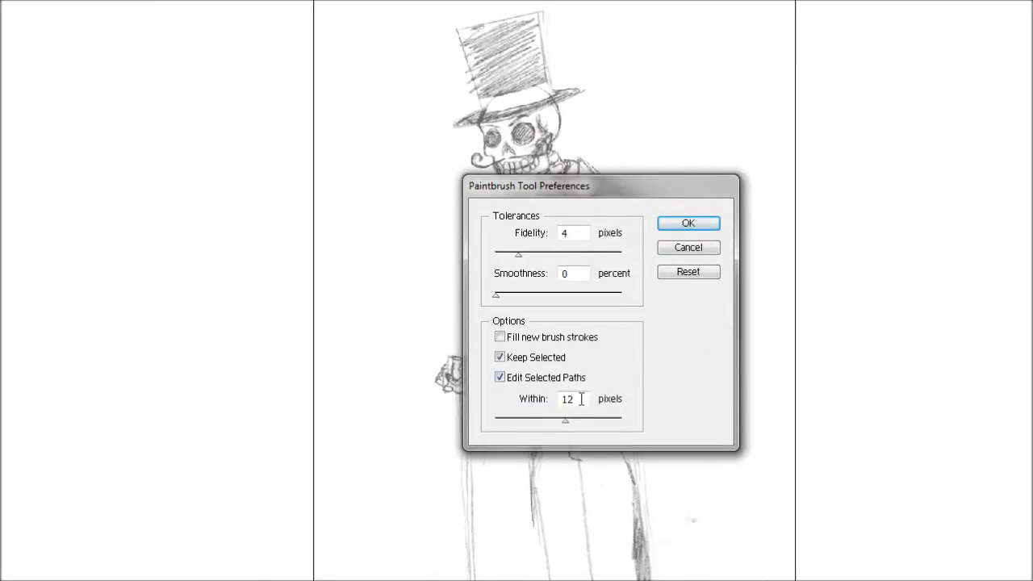
pyautogui.moveTo(549, 387)
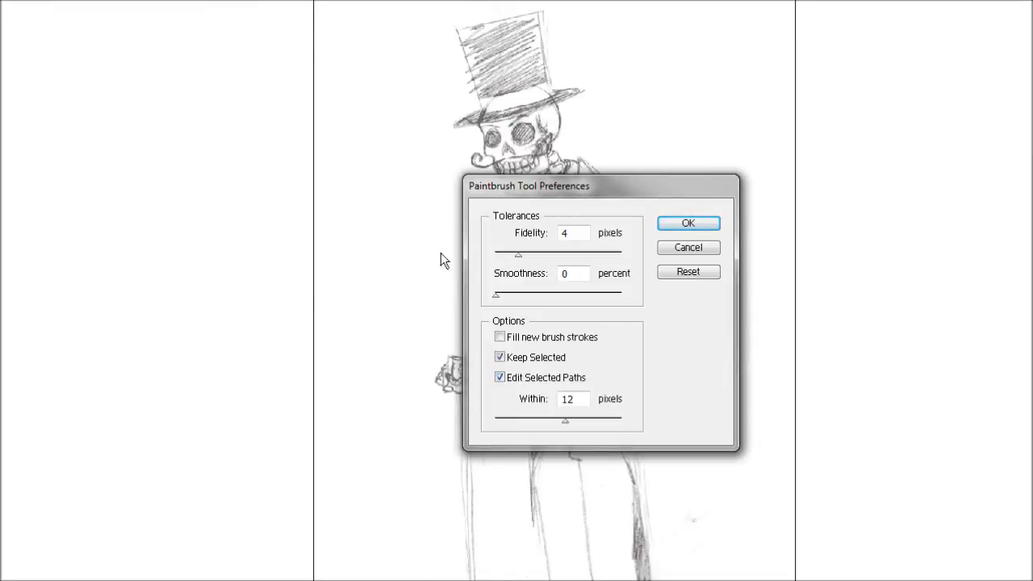
pyautogui.moveTo(508, 392)
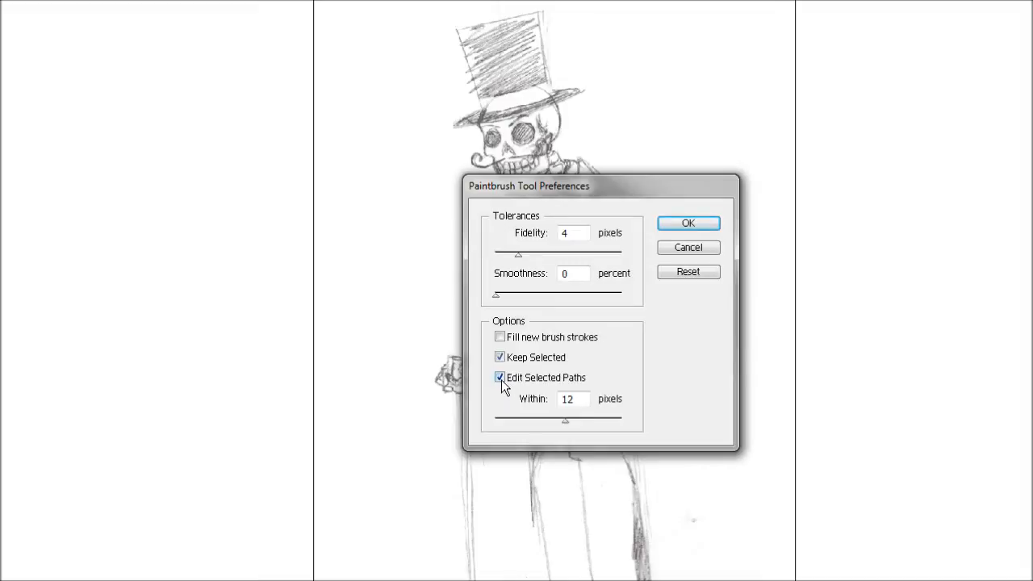
pyautogui.click(496, 378)
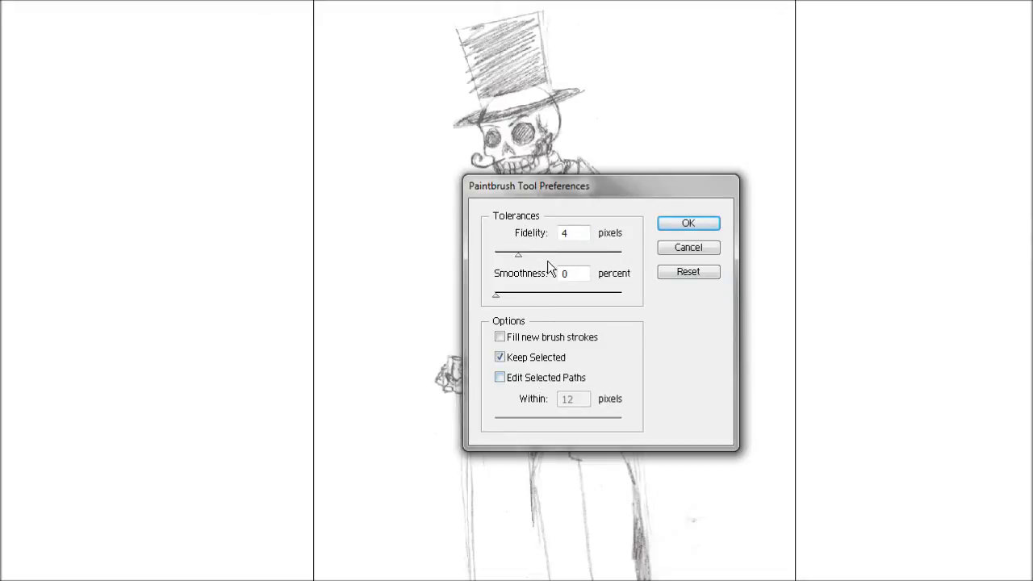
pyautogui.moveTo(525, 245)
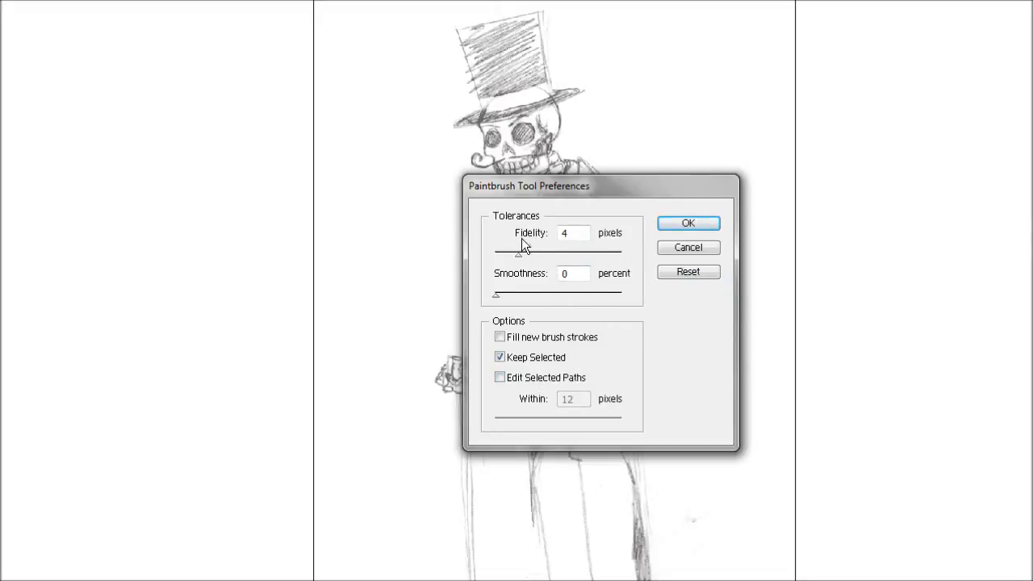
pyautogui.moveTo(595, 305)
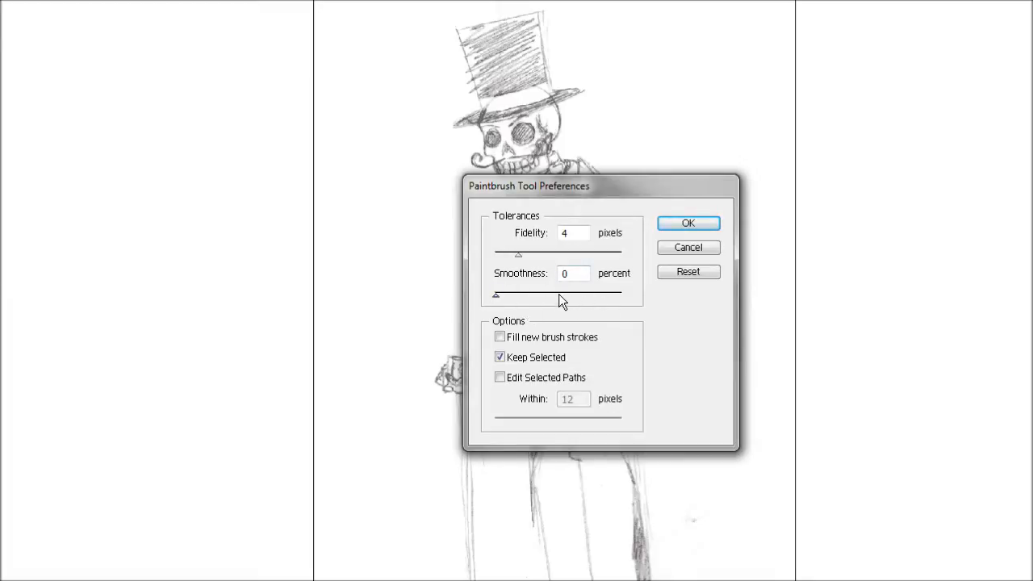
pyautogui.moveTo(556, 294)
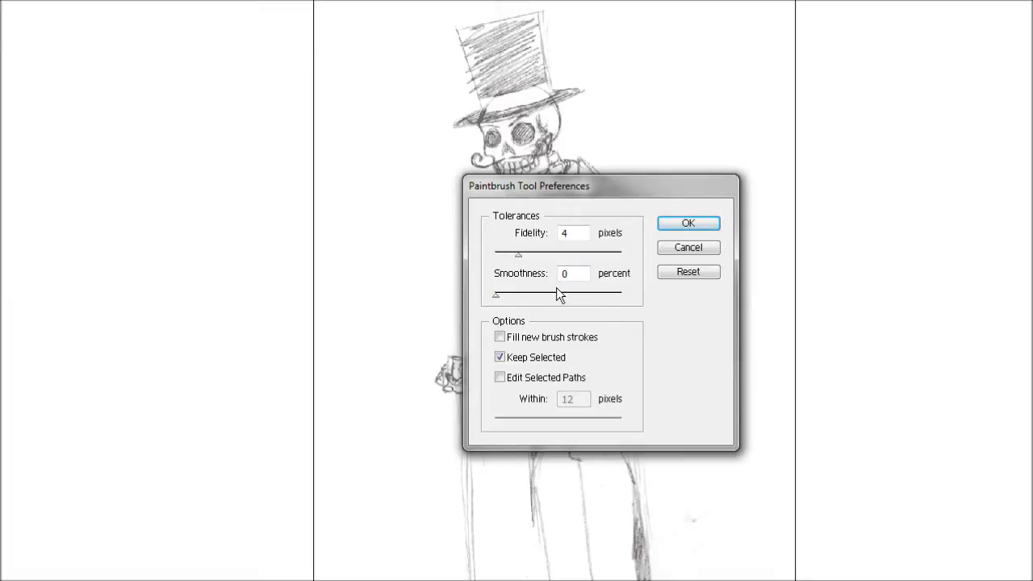
pyautogui.moveTo(627, 275)
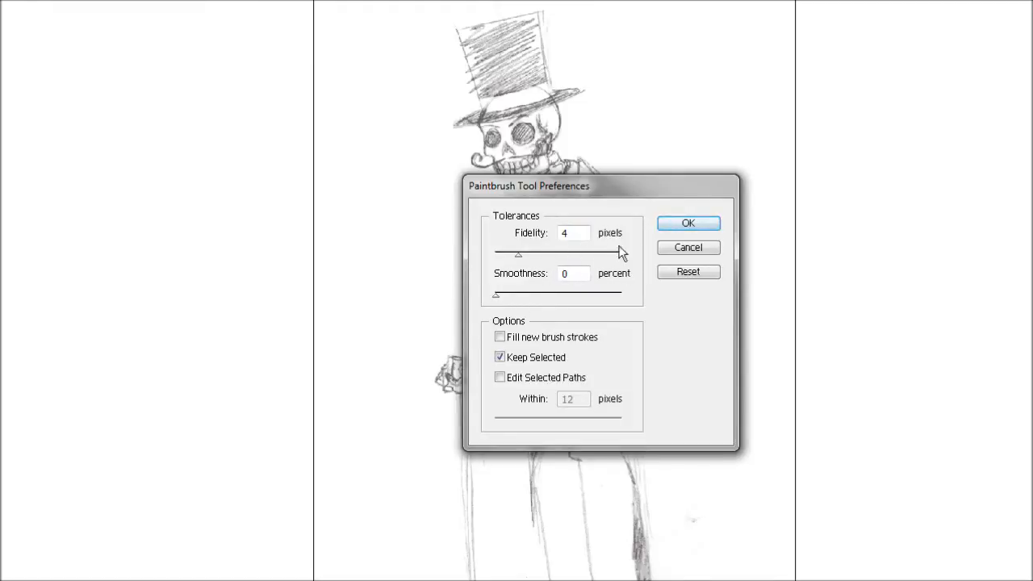
pyautogui.moveTo(687, 228)
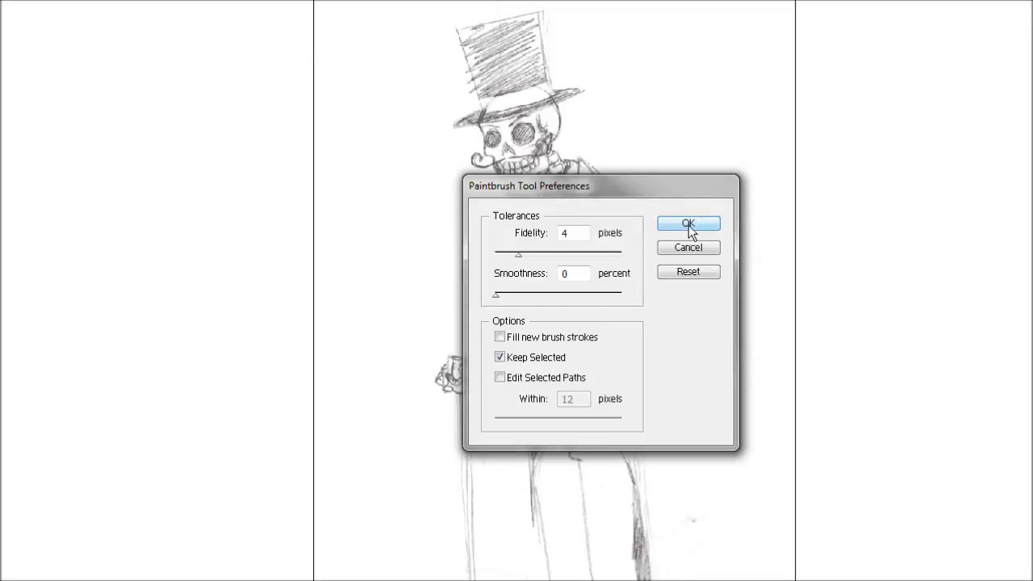
# Confirm the paintbrush preferences and return to the brushes list.
pyautogui.click(687, 224)
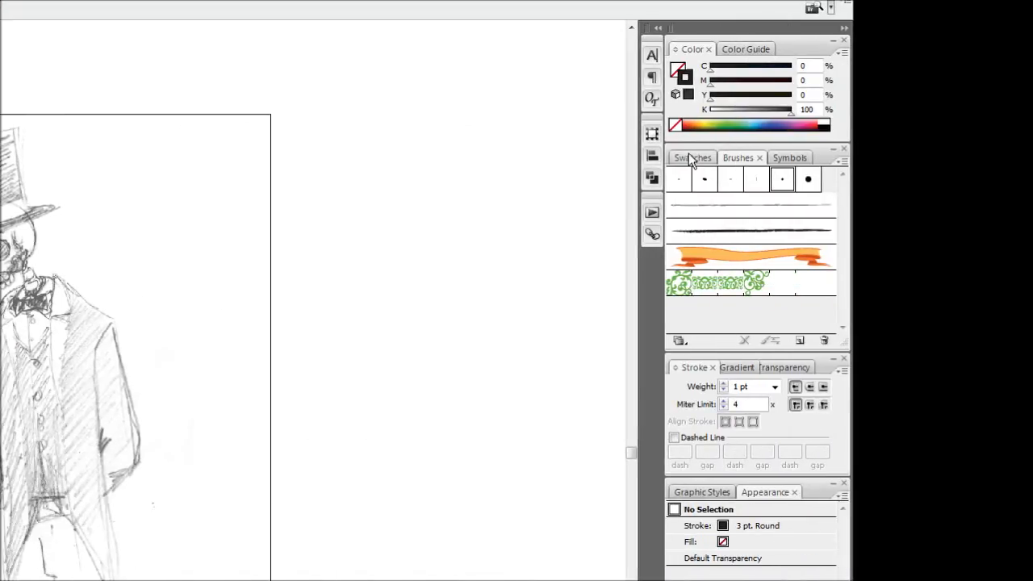
pyautogui.click(744, 158)
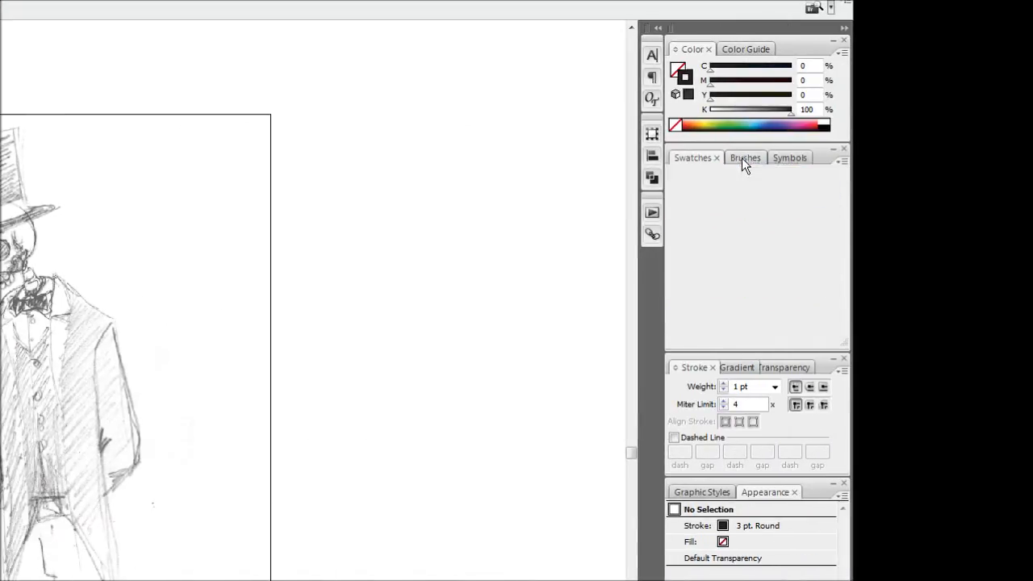
pyautogui.click(744, 157)
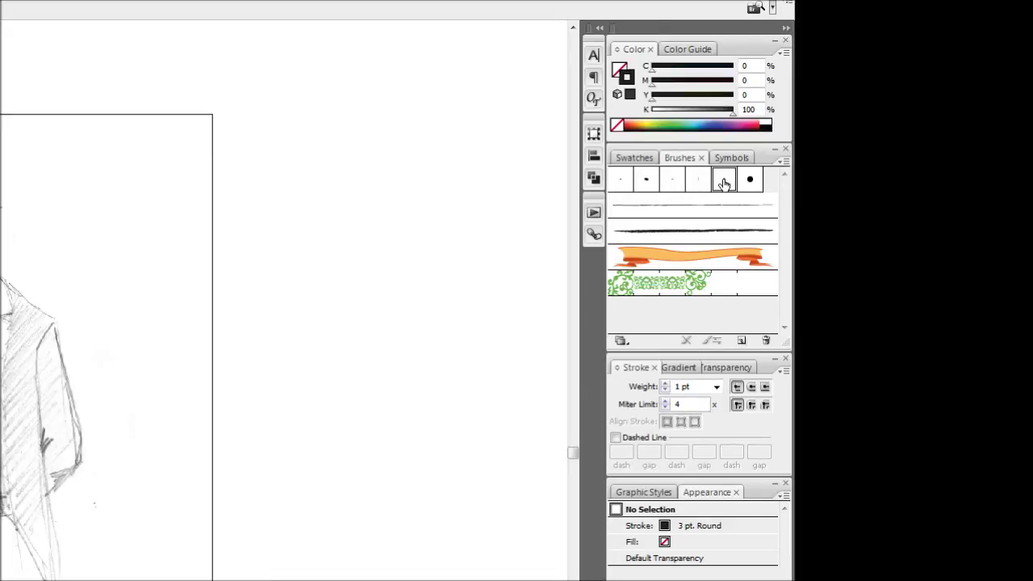
# Set the 3 pt. Round brush's Diameter to Pressure with 2 pt variation.
pyautogui.doubleClick(723, 180)
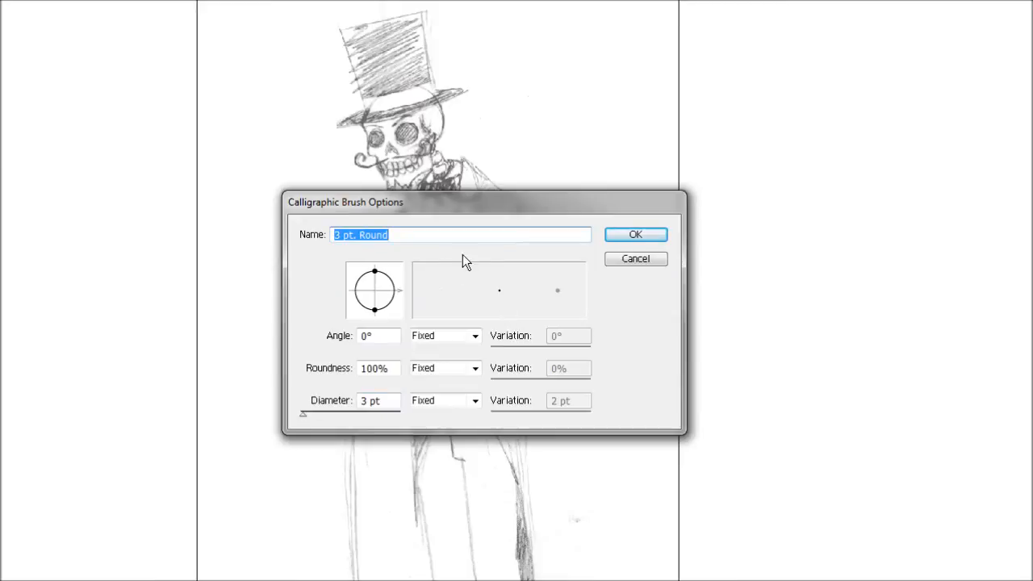
pyautogui.click(380, 401)
pyautogui.write('2')
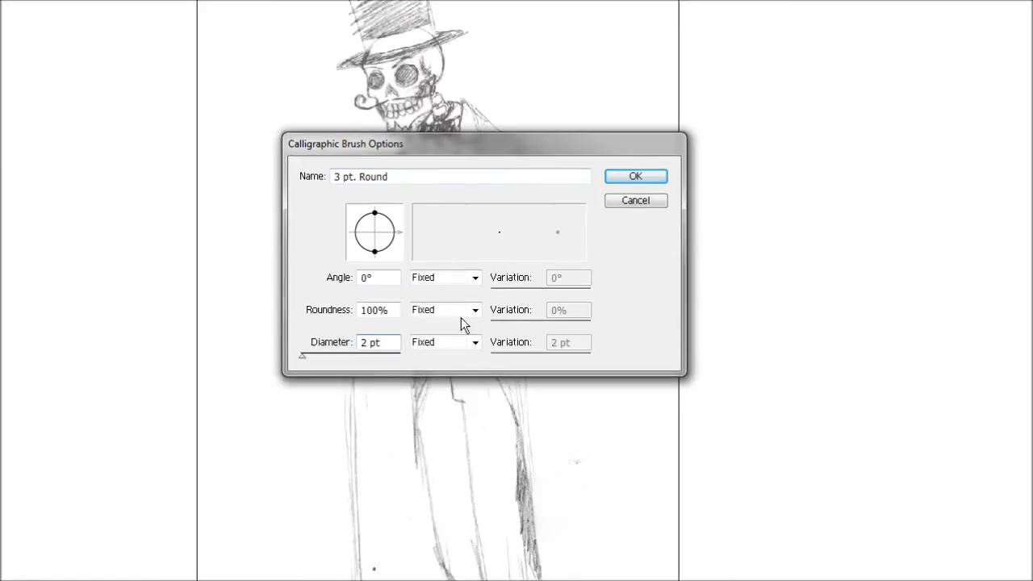
pyautogui.click(475, 342)
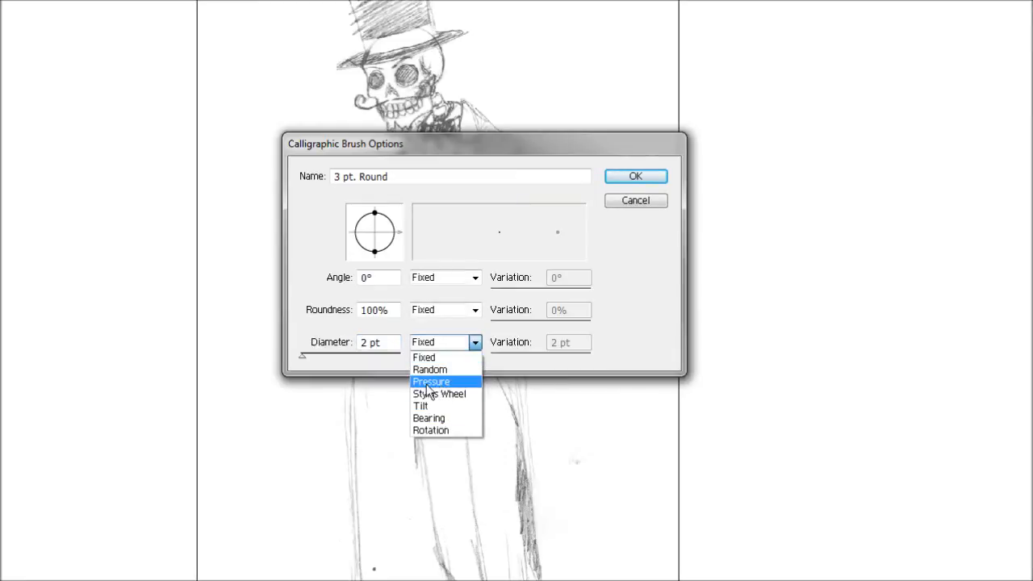
pyautogui.click(429, 381)
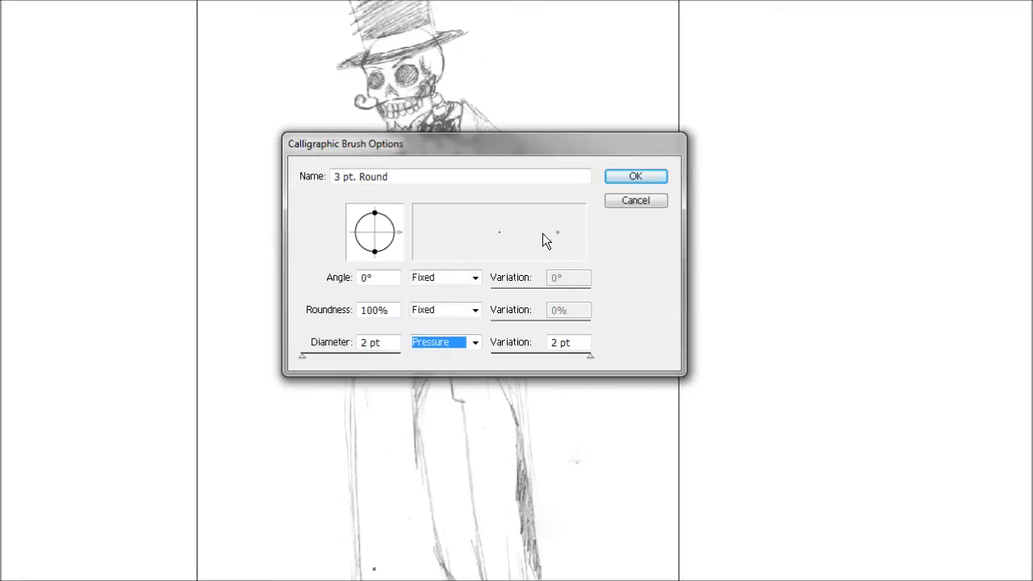
pyautogui.moveTo(623, 316)
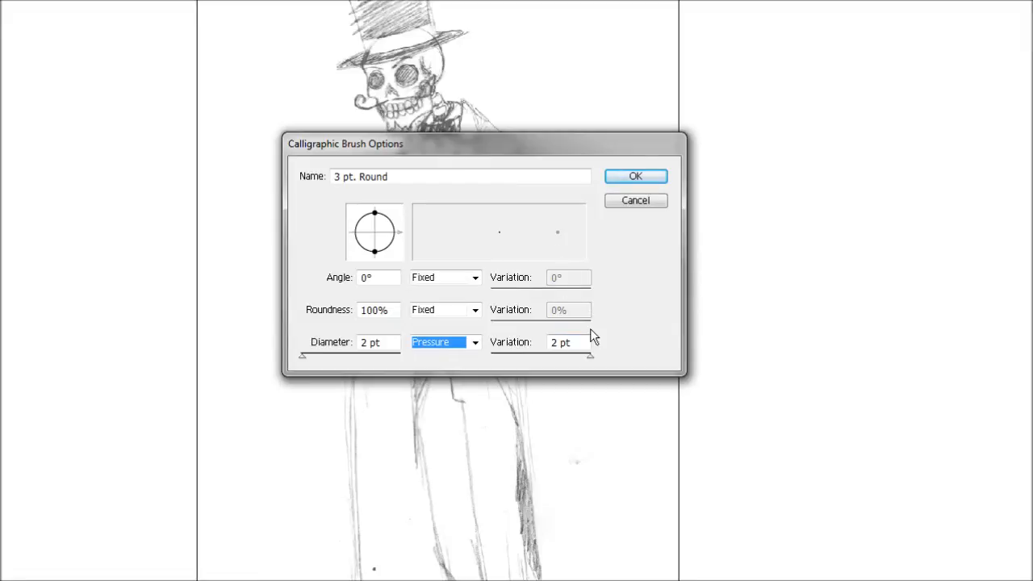
pyautogui.moveTo(525, 356)
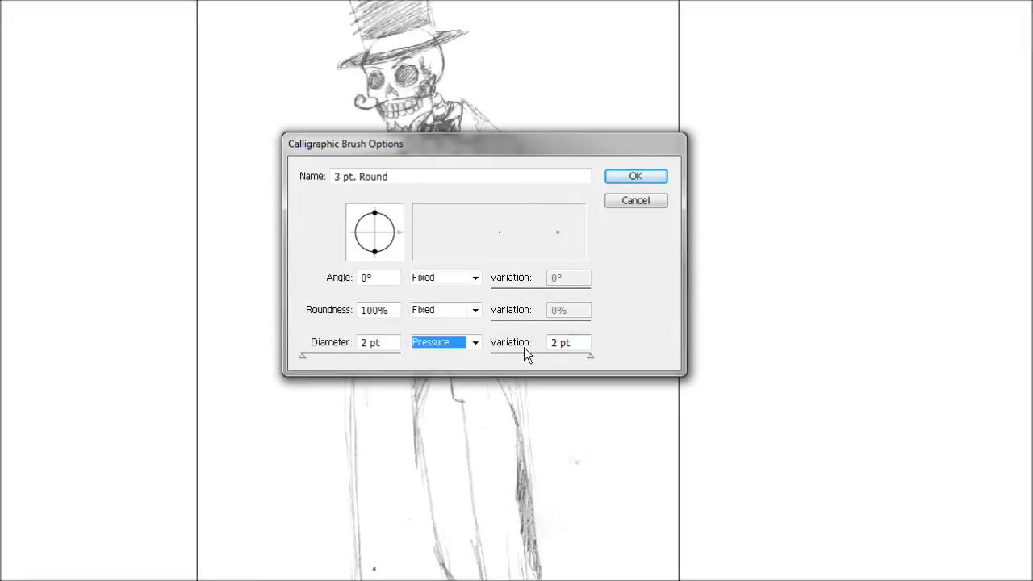
pyautogui.moveTo(518, 300)
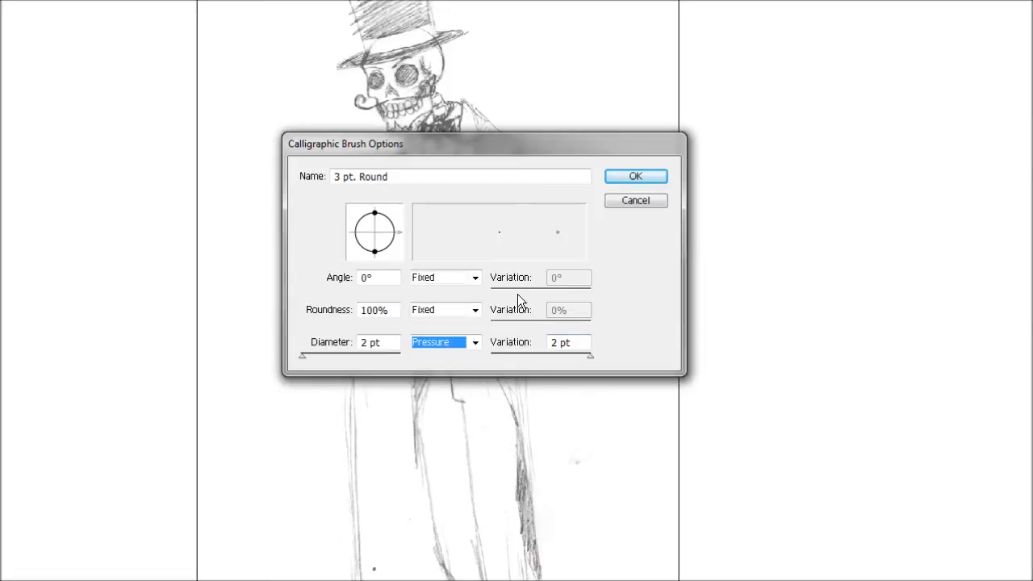
pyautogui.moveTo(798, 152)
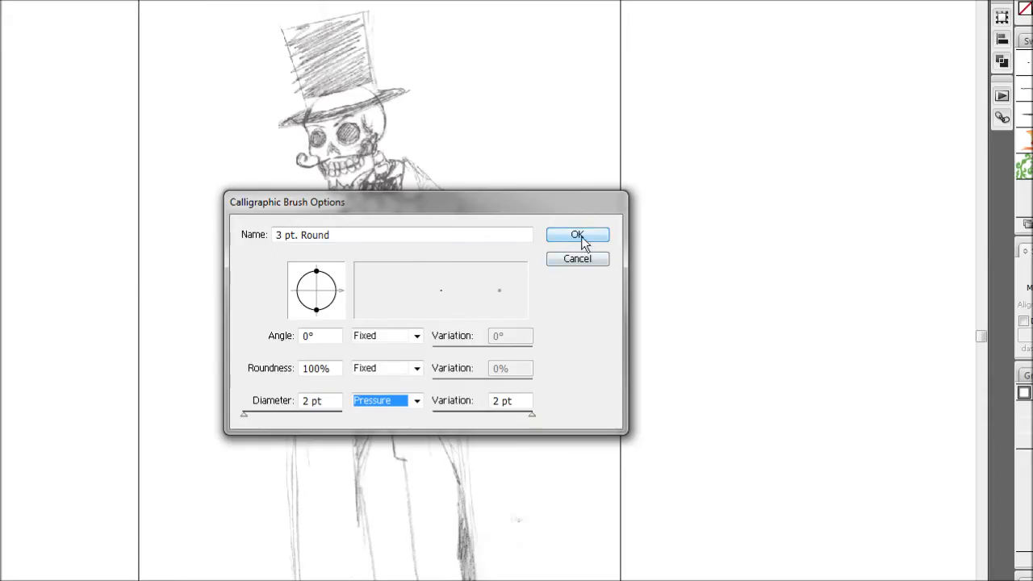
pyautogui.click(576, 235)
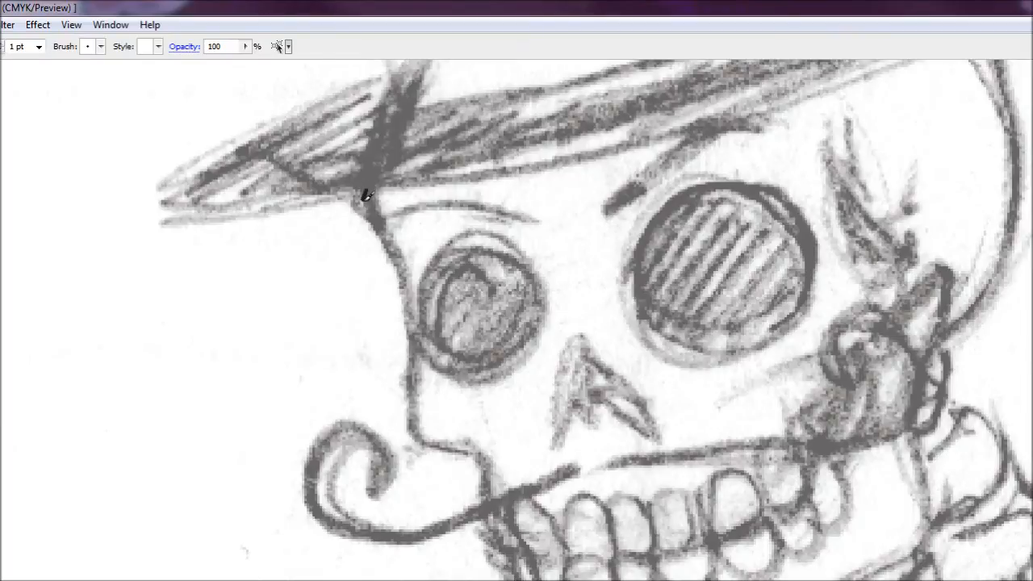
# Ink the left edge of the skull with a pressure-sensitive calligraphic stroke.
pyautogui.moveTo(365, 196); pyautogui.dragTo(416, 411)
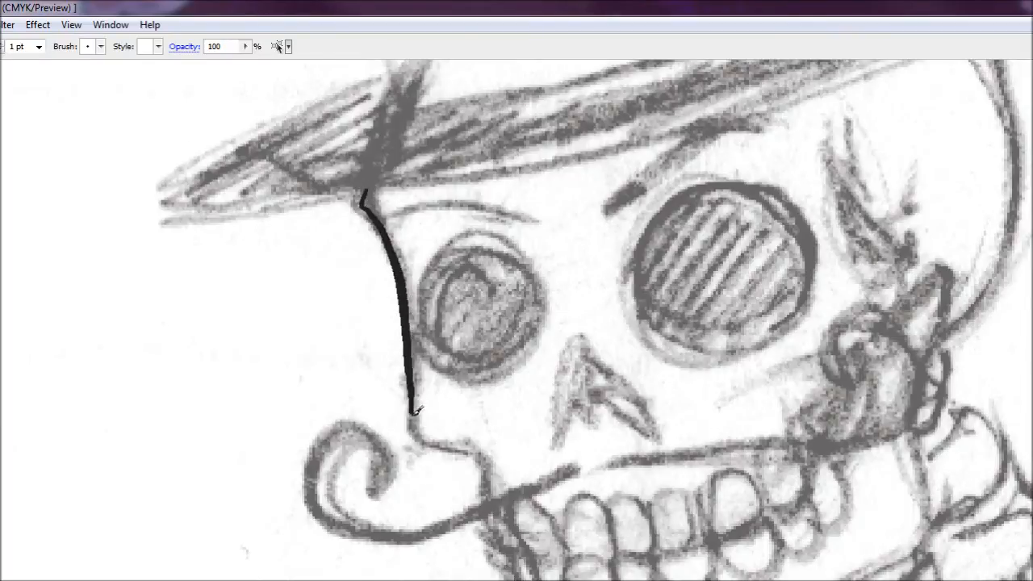
pyautogui.click(409, 434)
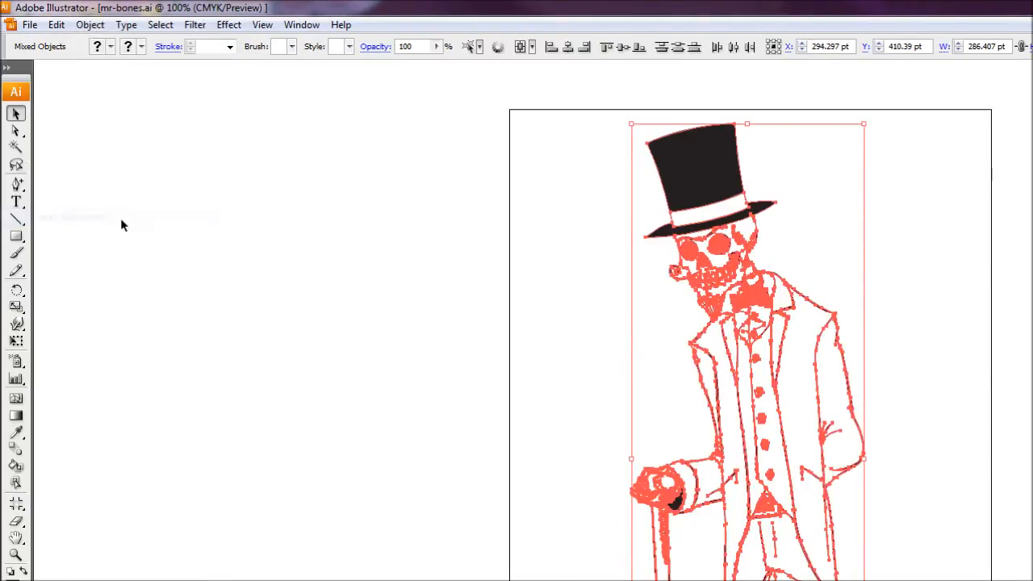
# Expand the selected brush strokes into filled shapes with Object > Expand.
pyautogui.click(77, 23)
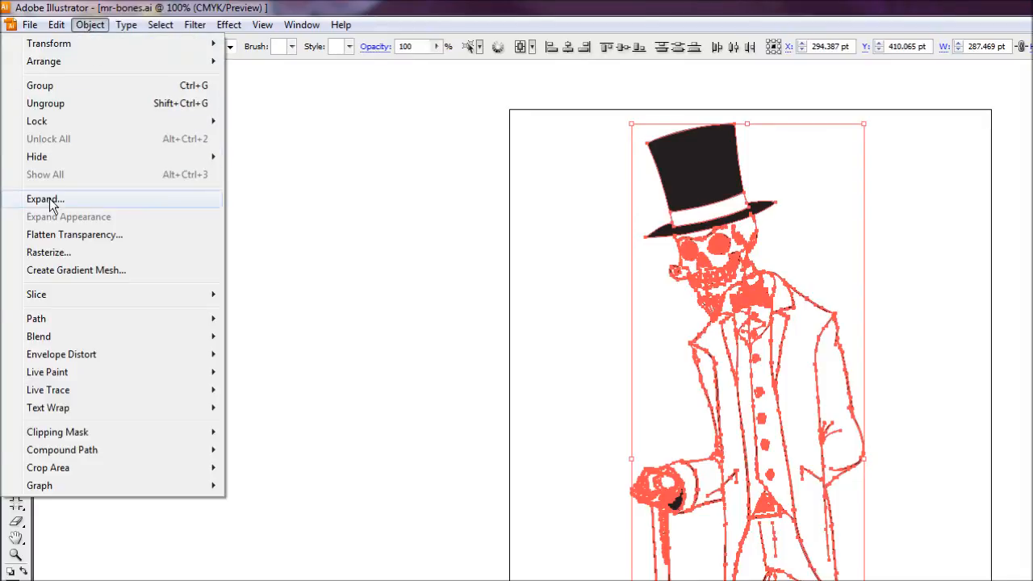
pyautogui.click(44, 198)
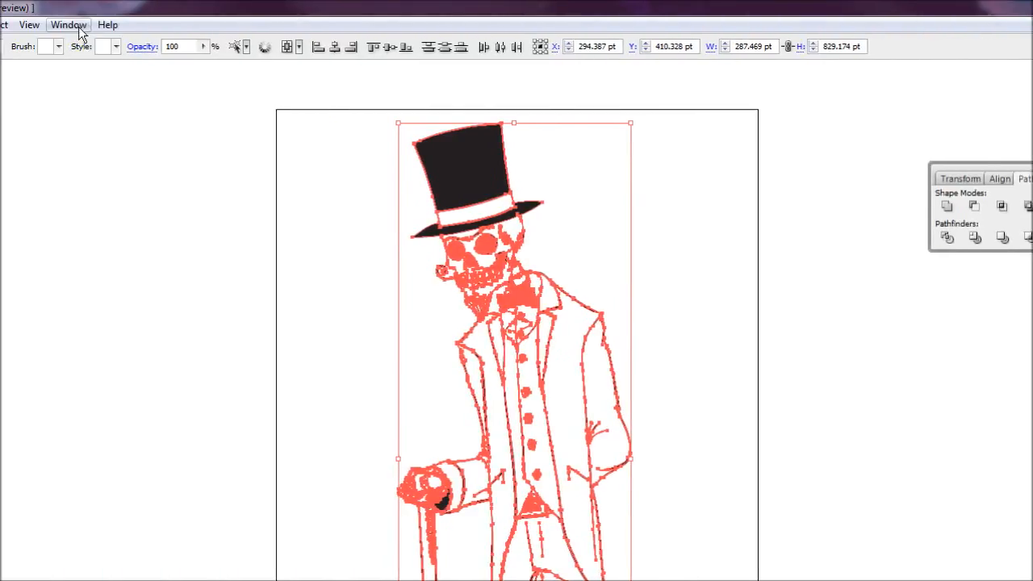
# Combine the overlapping ink shapes using the Pathfinder panel's Merge button.
pyautogui.click(69, 25)
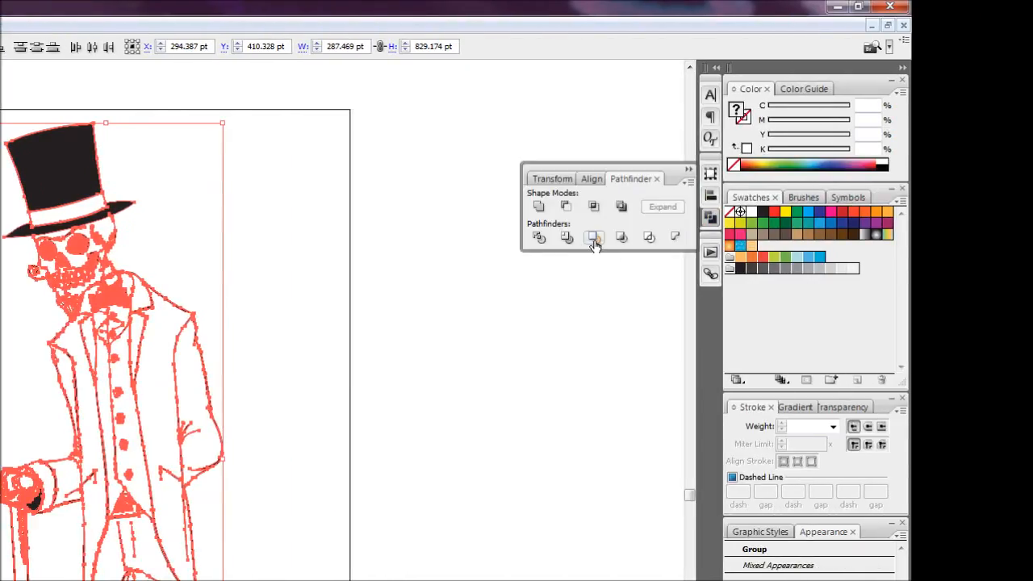
pyautogui.click(593, 237)
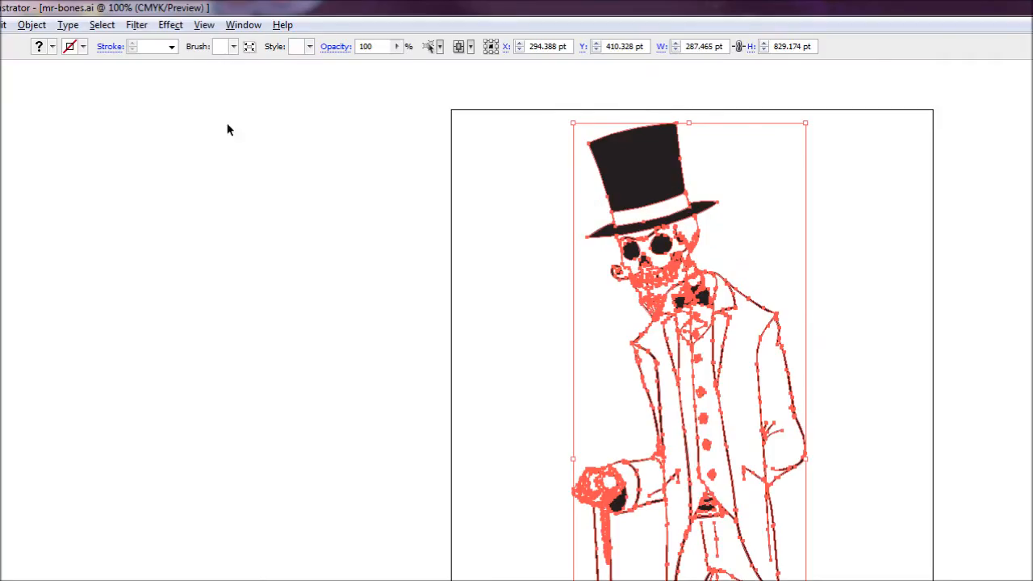
# Run Object > Path > Clean Up with stray points, unpainted objects and empty text paths checked.
pyautogui.click(83, 25)
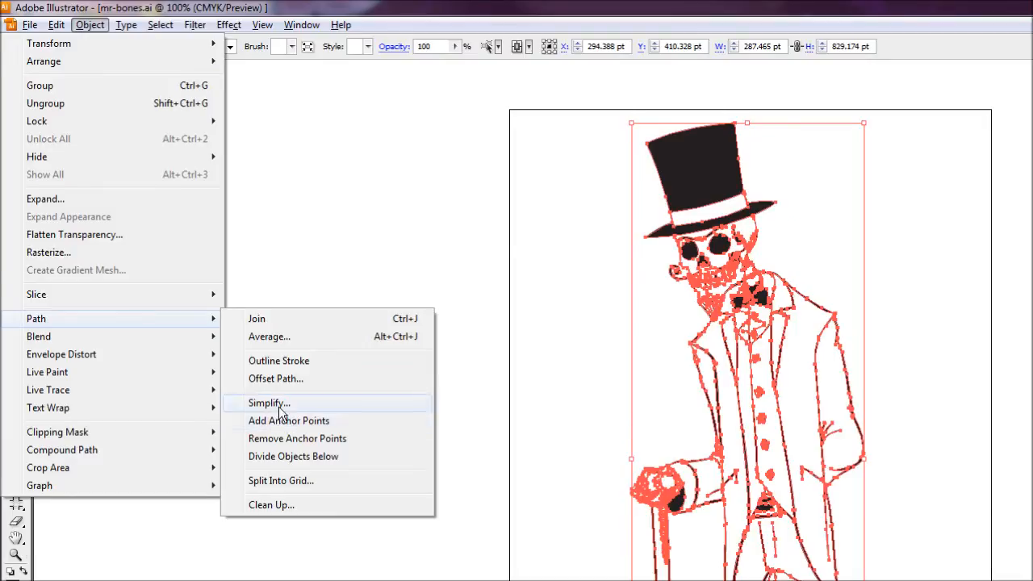
pyautogui.click(272, 504)
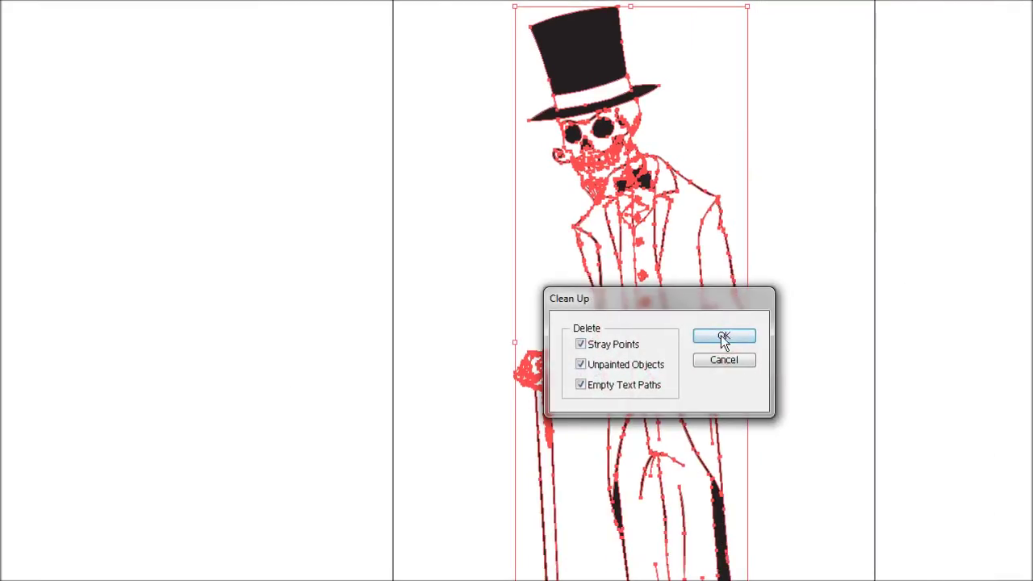
pyautogui.click(723, 336)
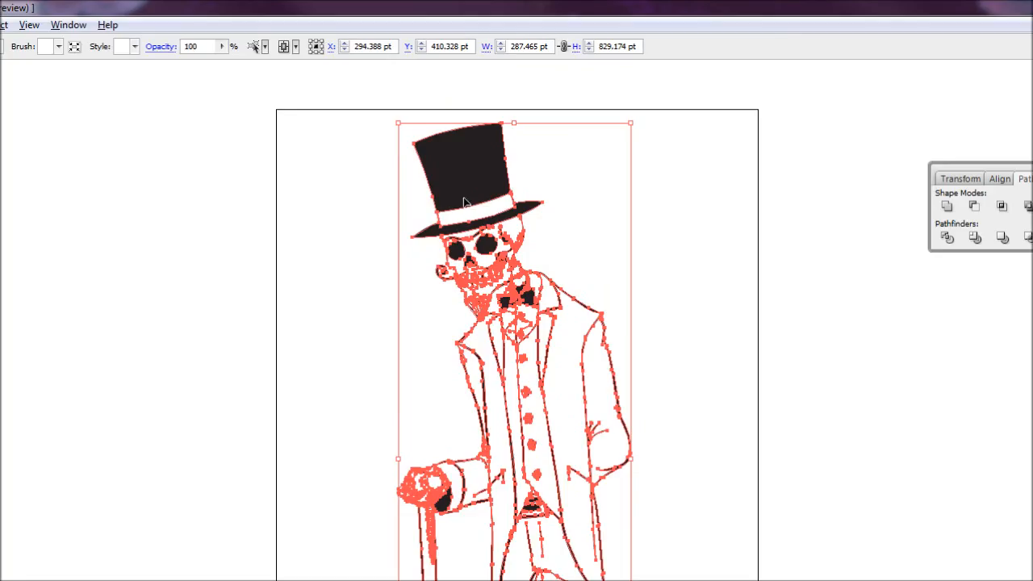
pyautogui.moveTo(476, 212)
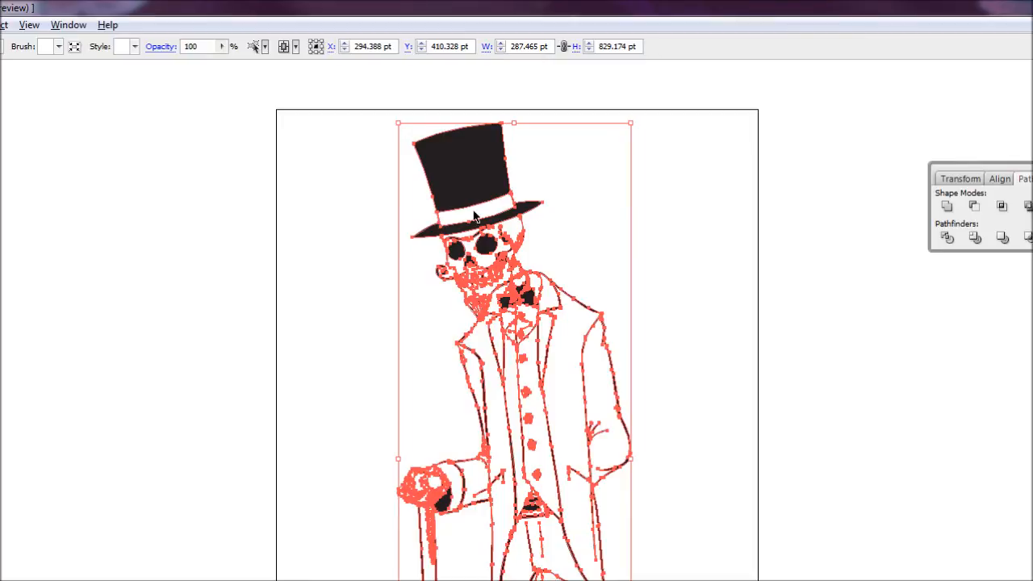
pyautogui.moveTo(487, 173)
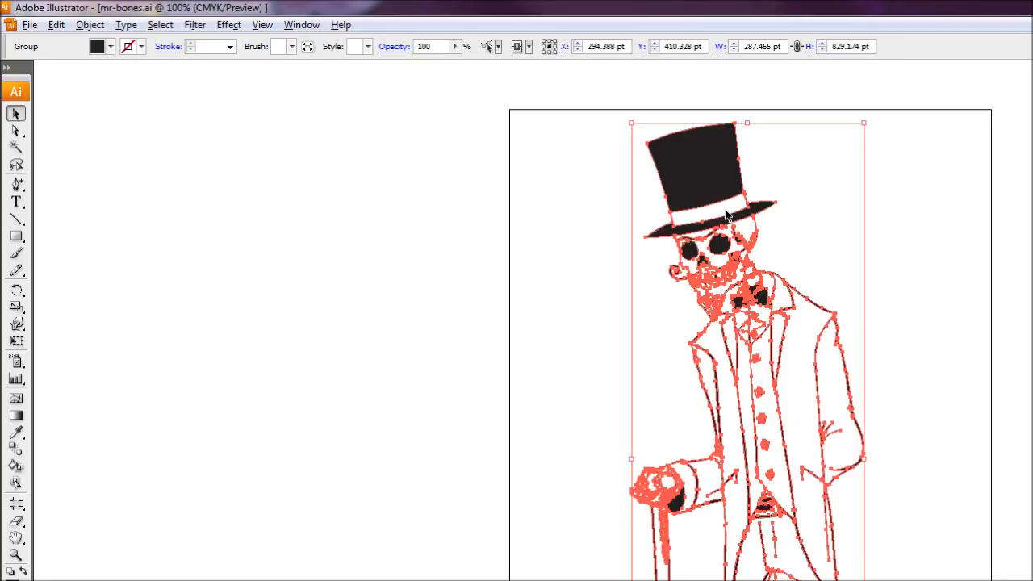
pyautogui.moveTo(726, 212)
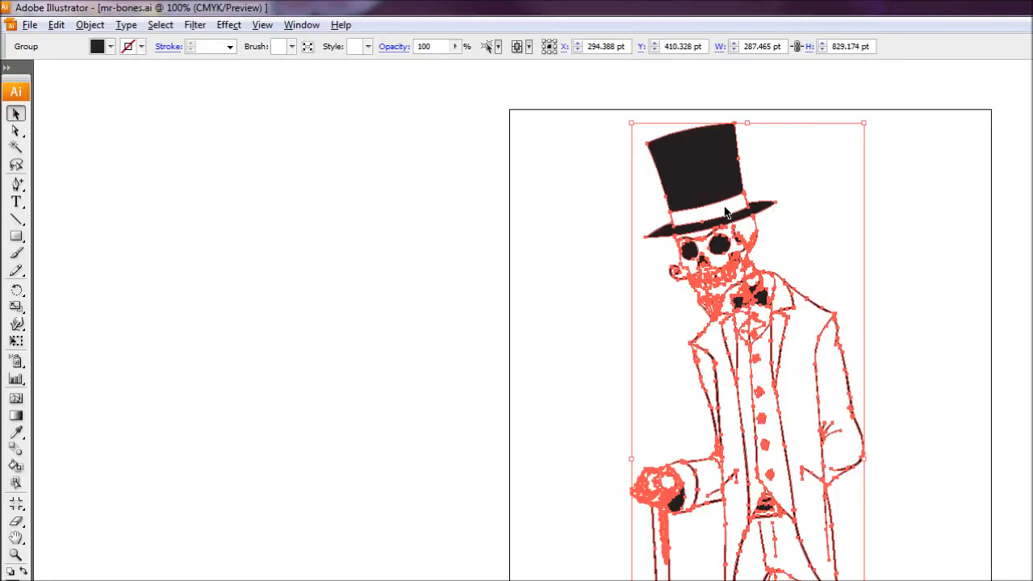
pyautogui.moveTo(745, 200)
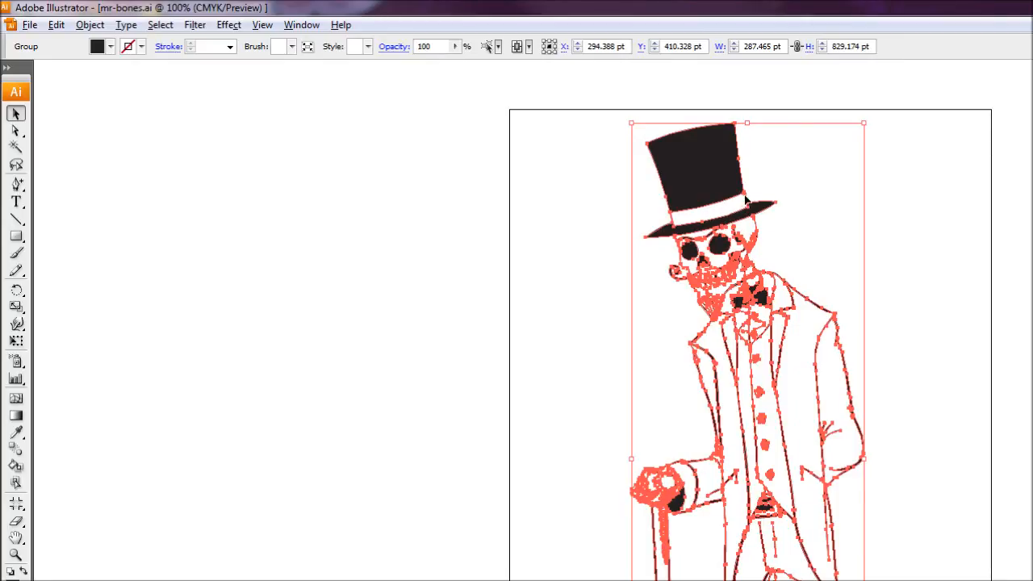